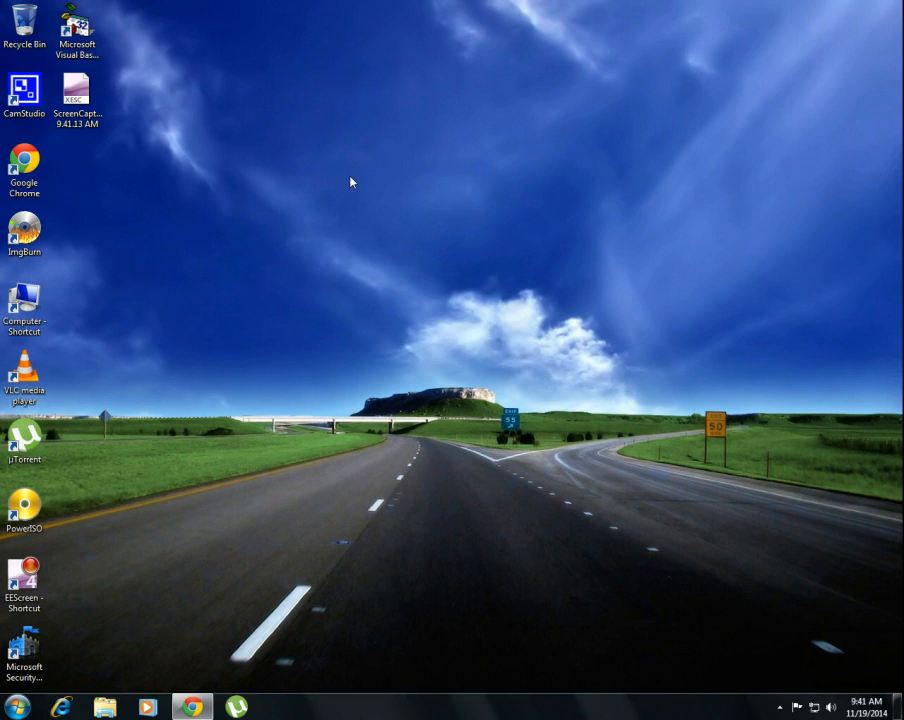
mouse_move(398, 291)
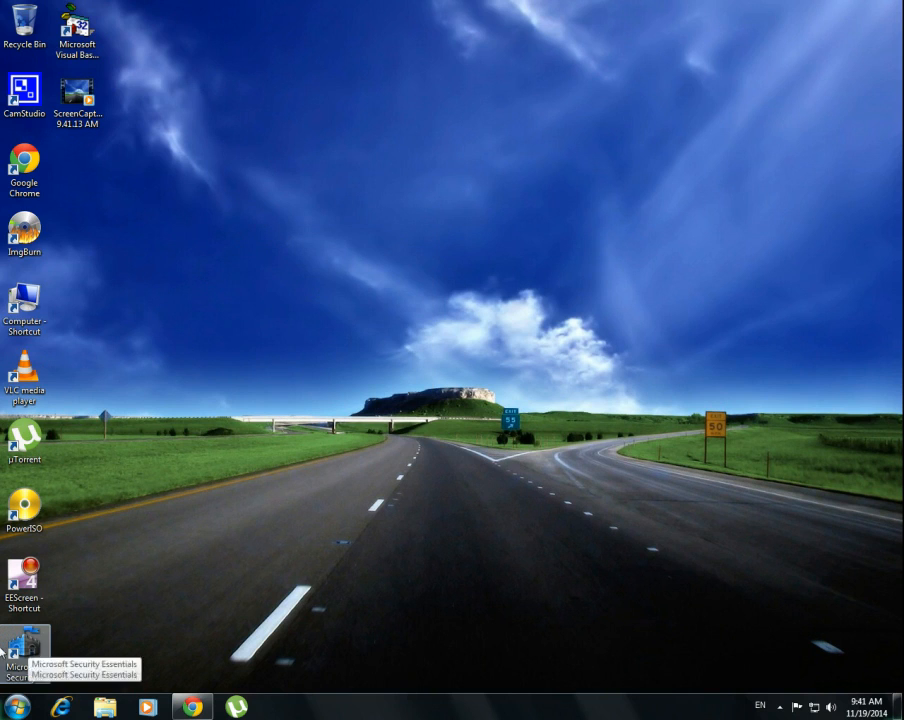
mouse_move(361, 497)
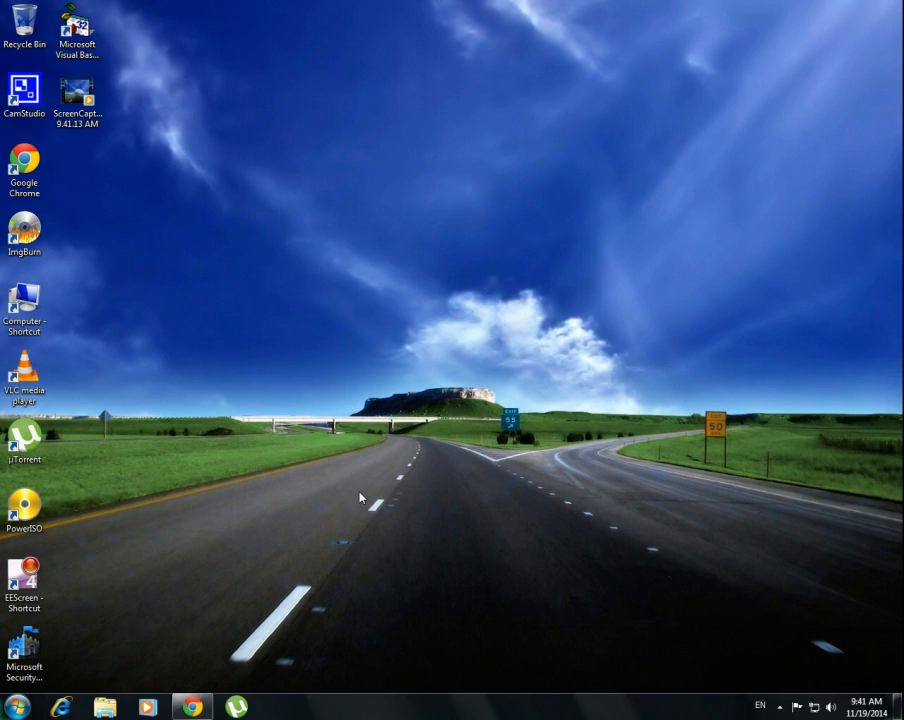
- Launch Microsoft Security Essentials, reposition its window, then close it
click(24, 650)
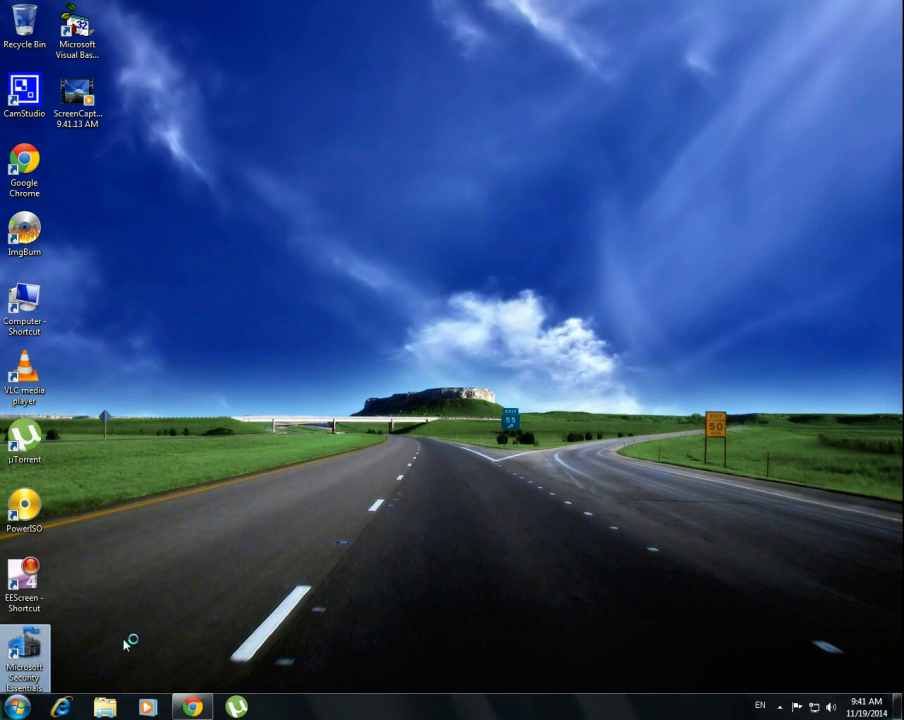
double_click(24, 650)
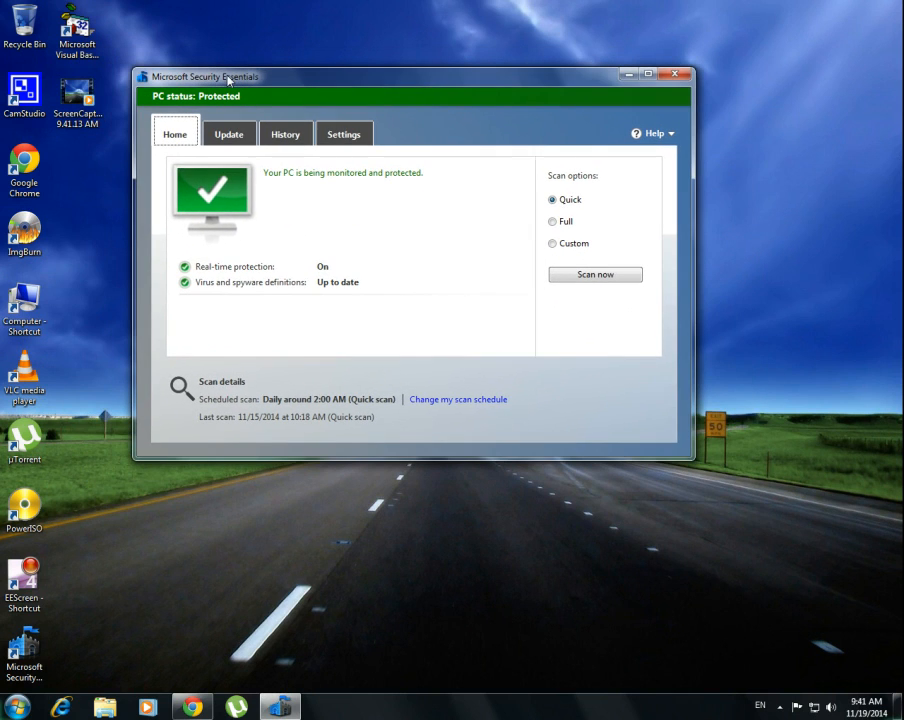
mouse_move(295, 95)
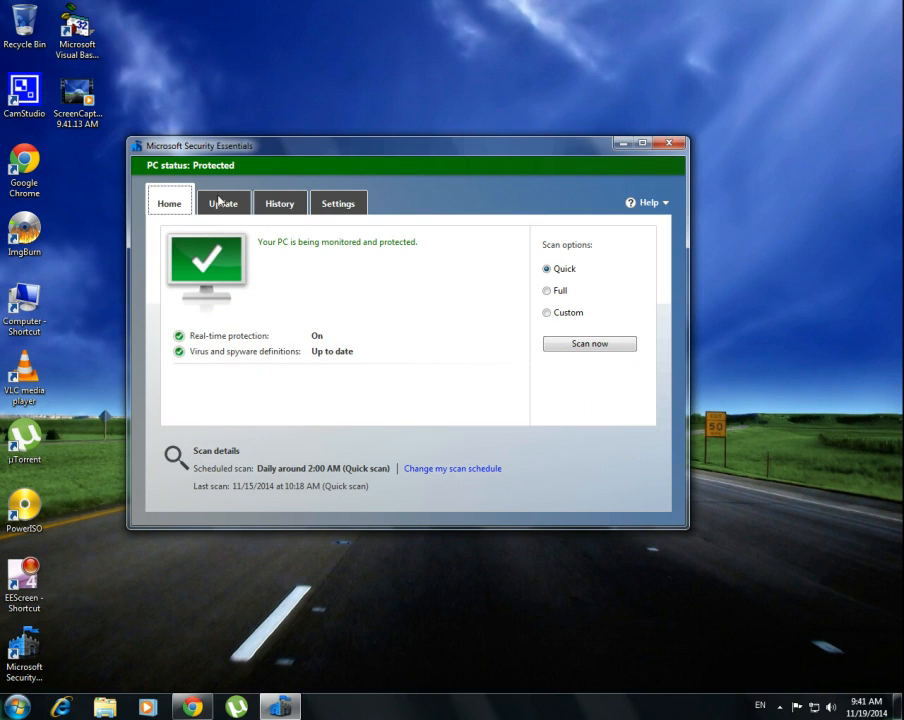
mouse_move(513, 311)
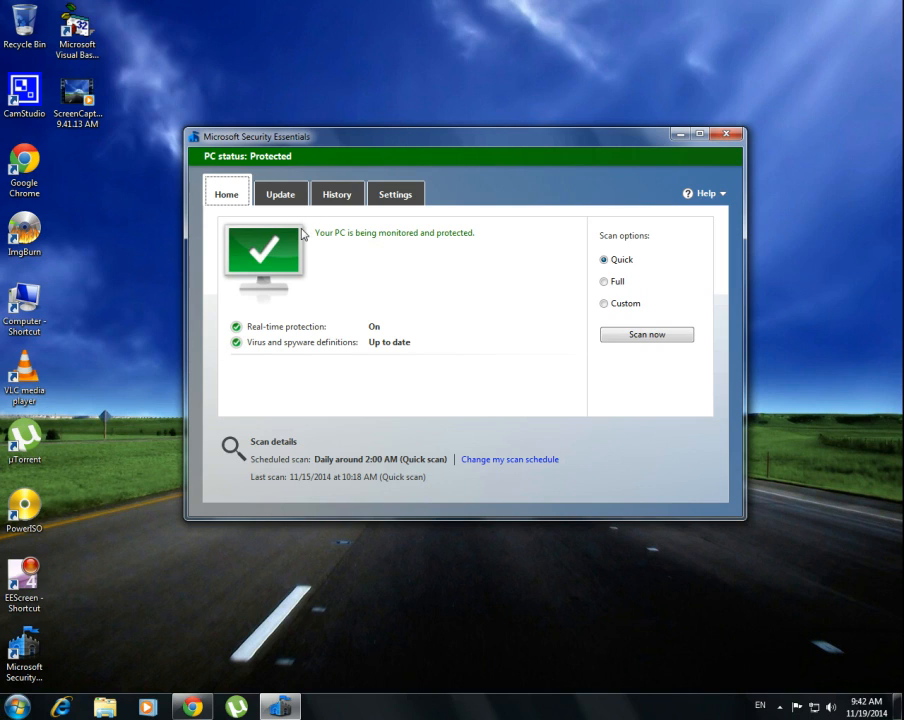
mouse_move(306, 168)
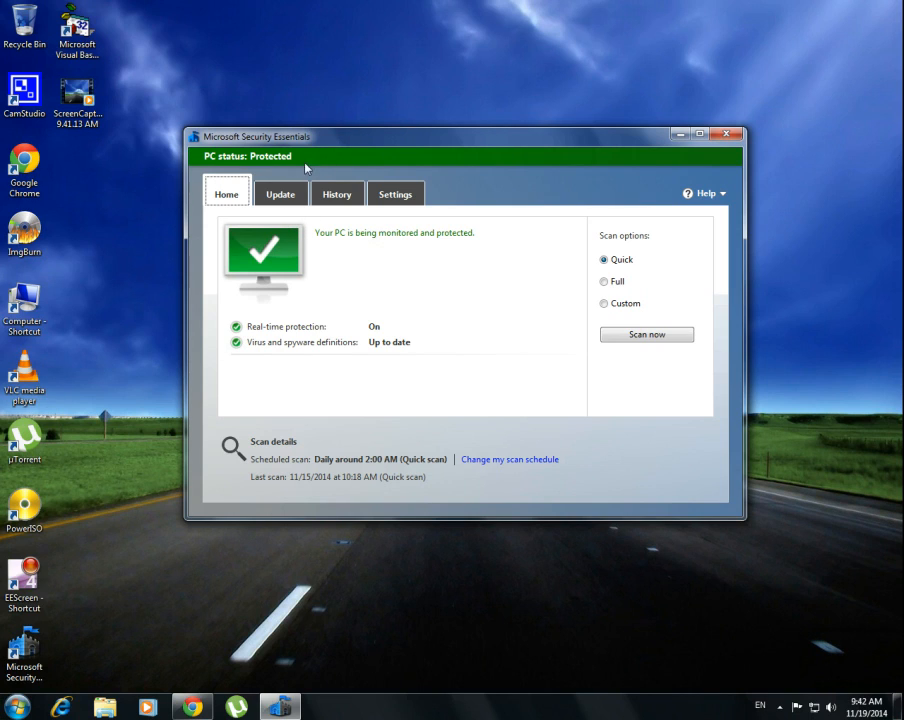
mouse_move(205, 471)
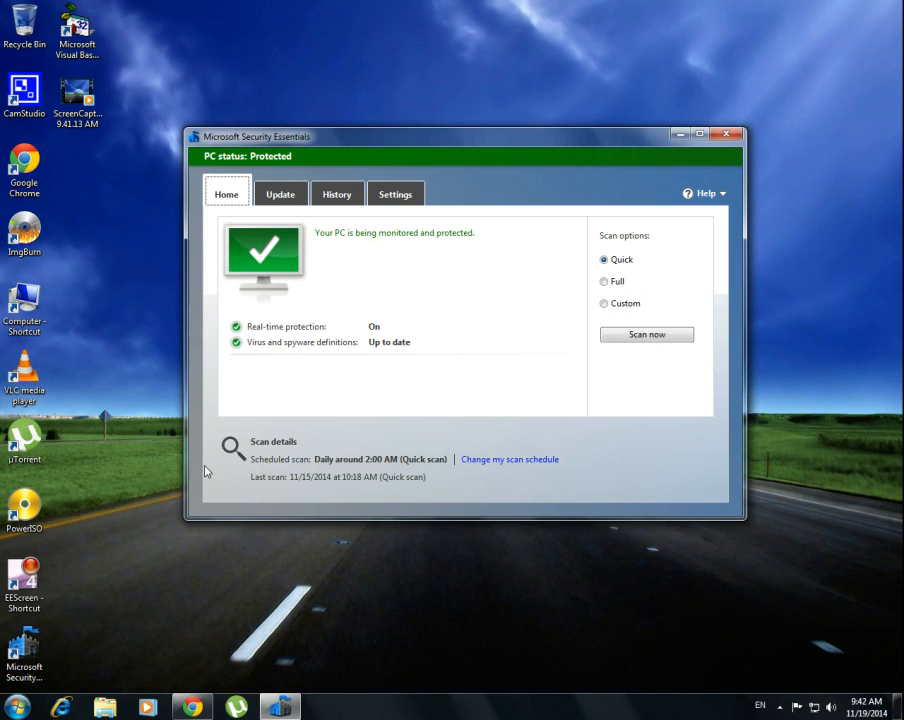
mouse_move(436, 250)
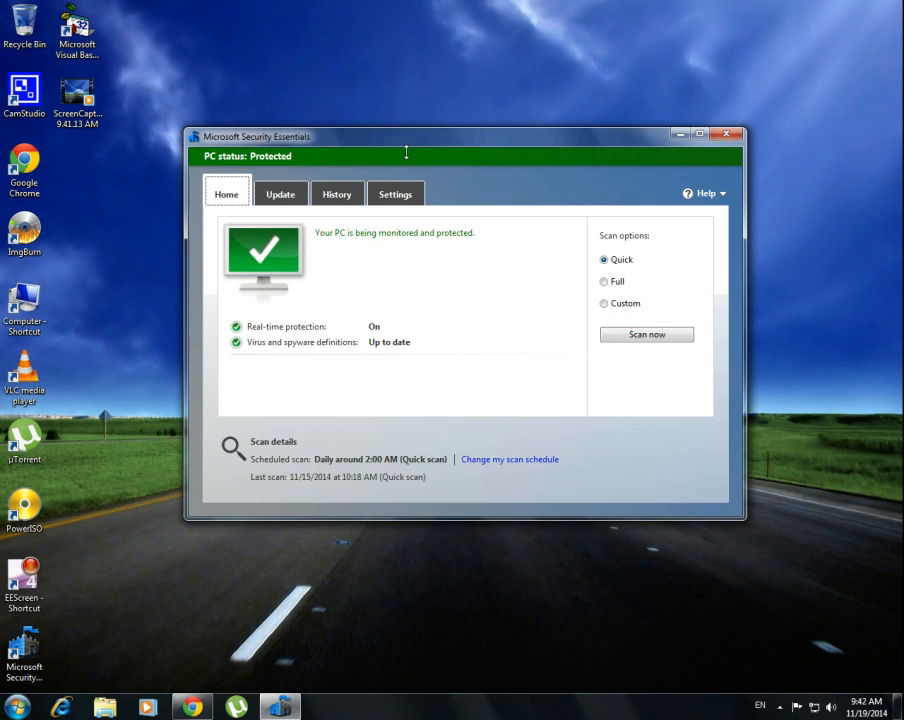
mouse_move(460, 163)
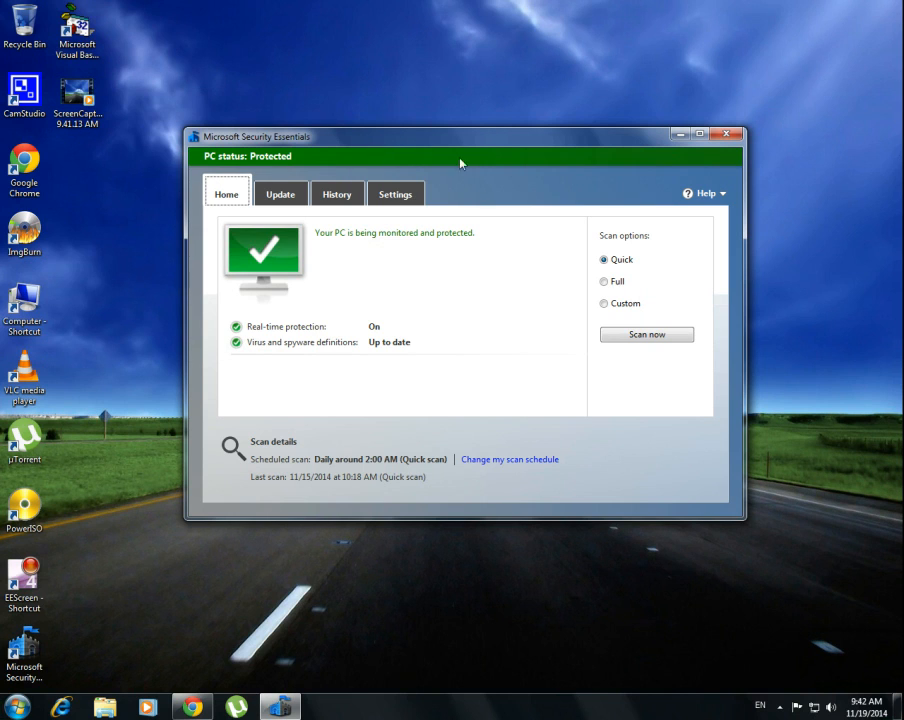
mouse_move(409, 143)
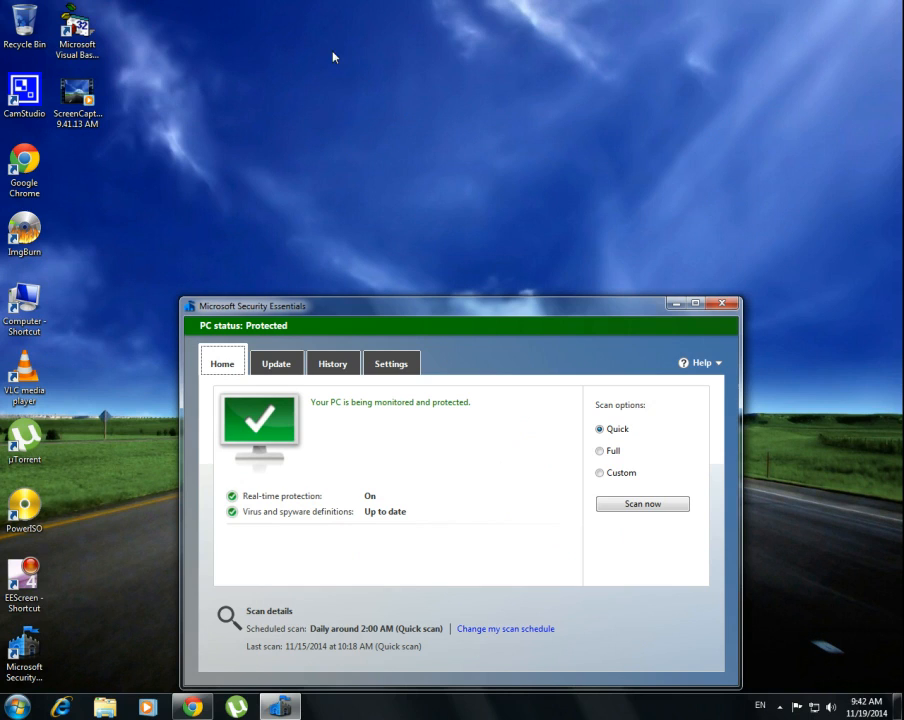
mouse_move(590, 122)
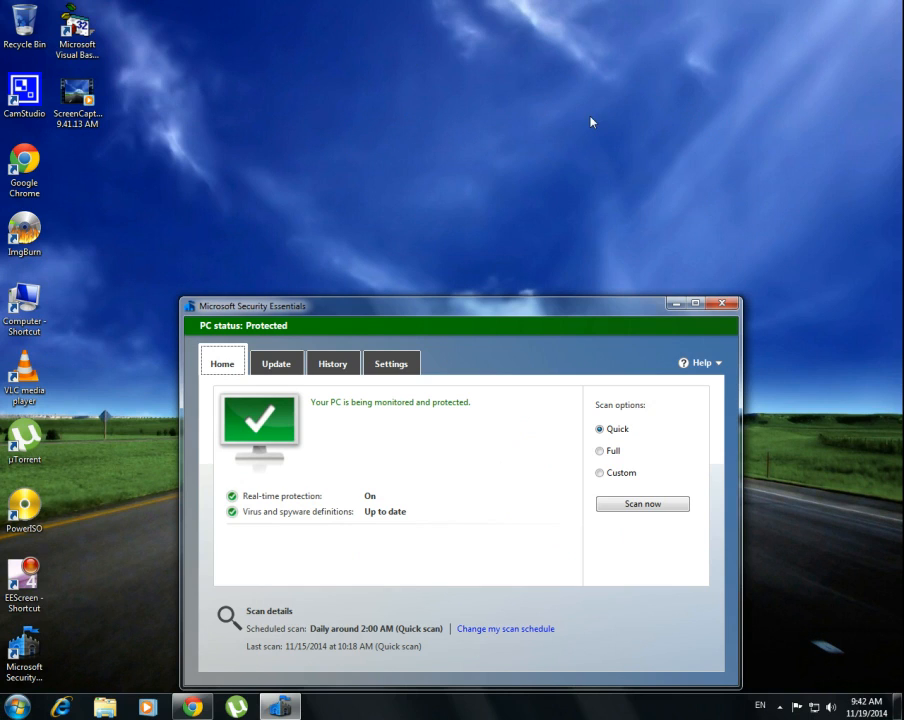
mouse_move(443, 312)
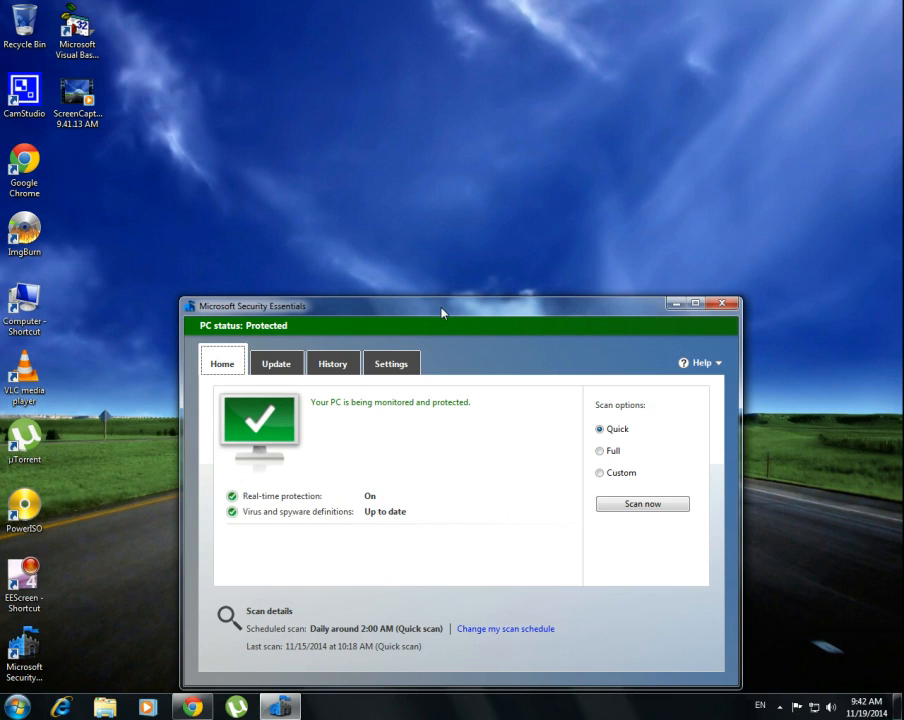
mouse_move(438, 327)
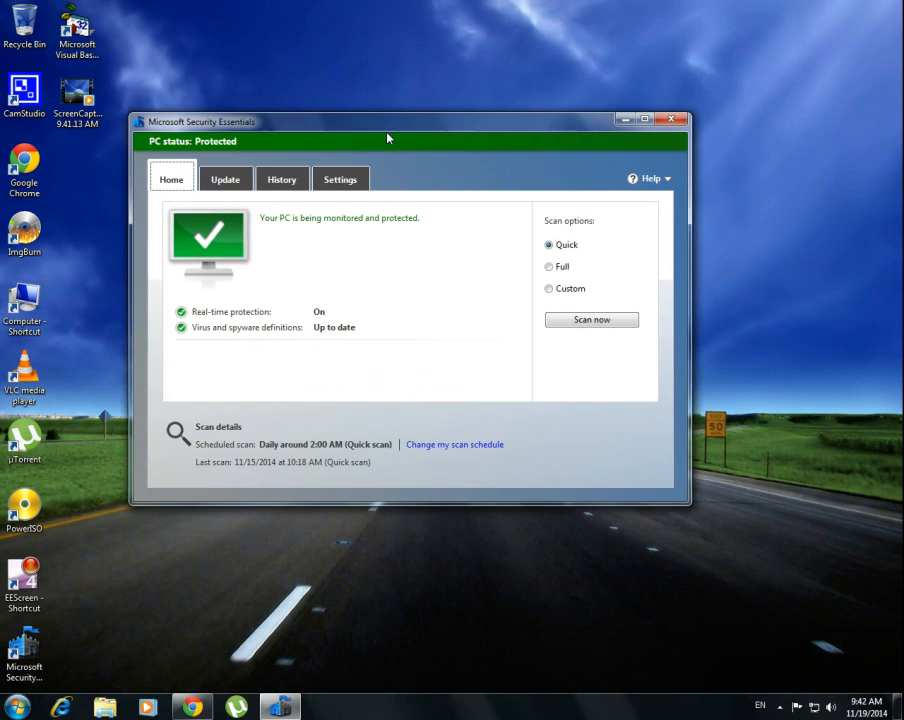
drag(388, 138, 330, 128)
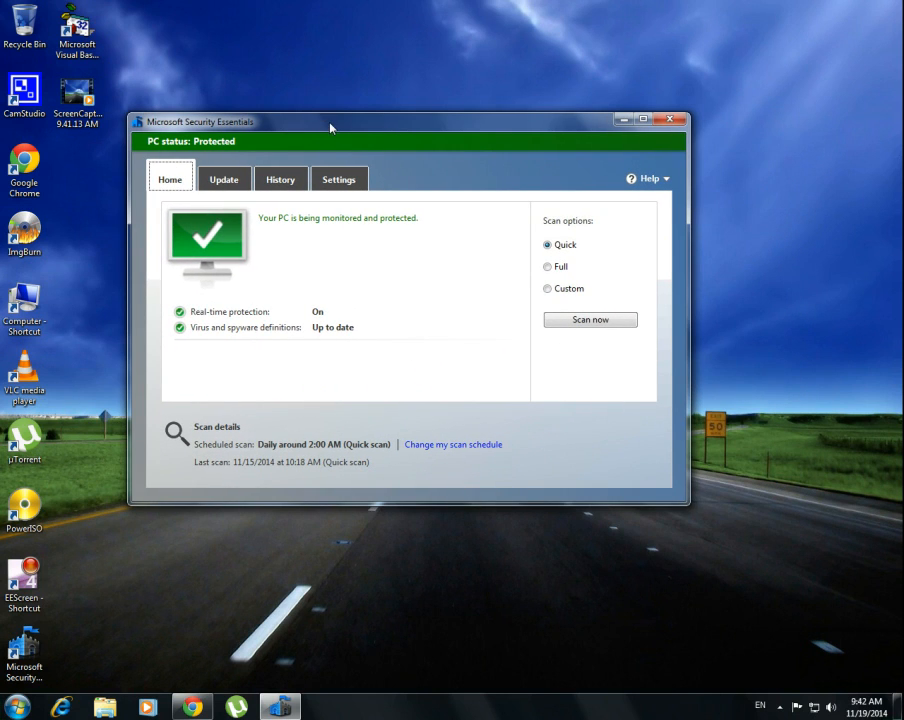
drag(330, 121, 241, 235)
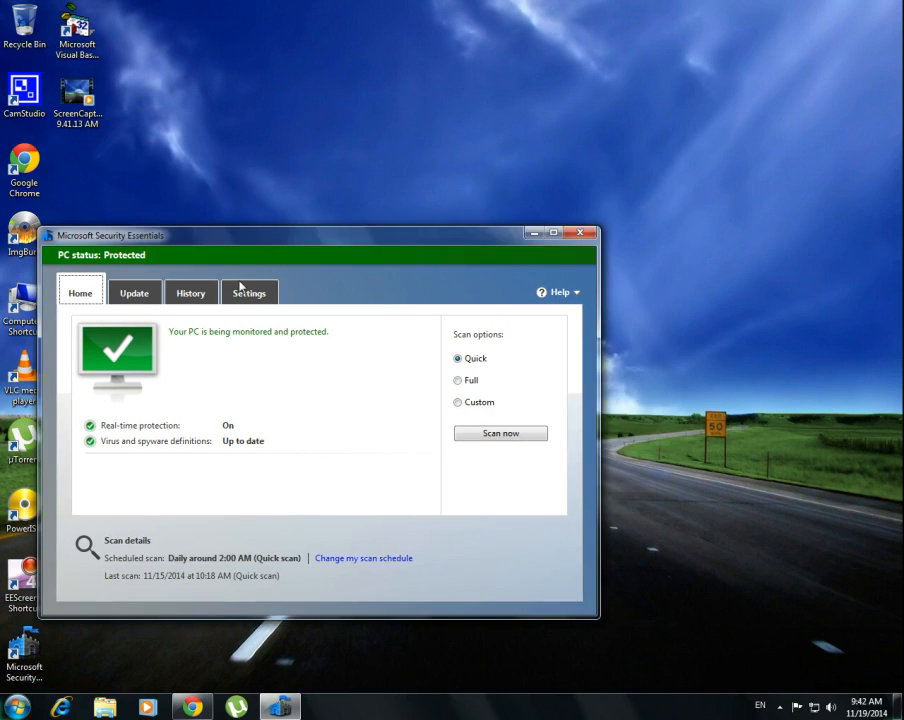
drag(315, 235, 363, 172)
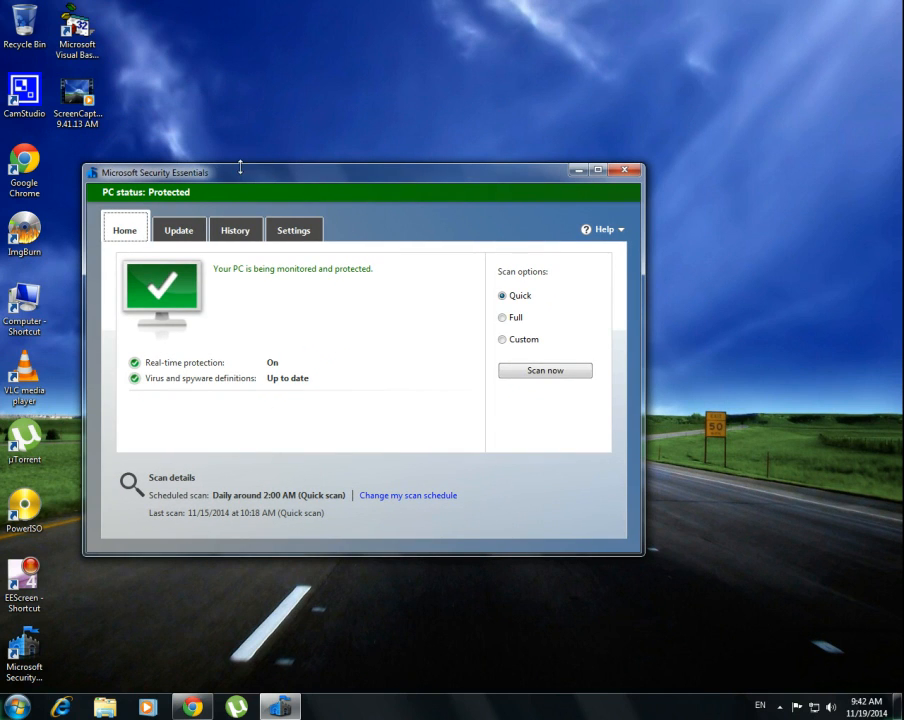
mouse_move(596, 197)
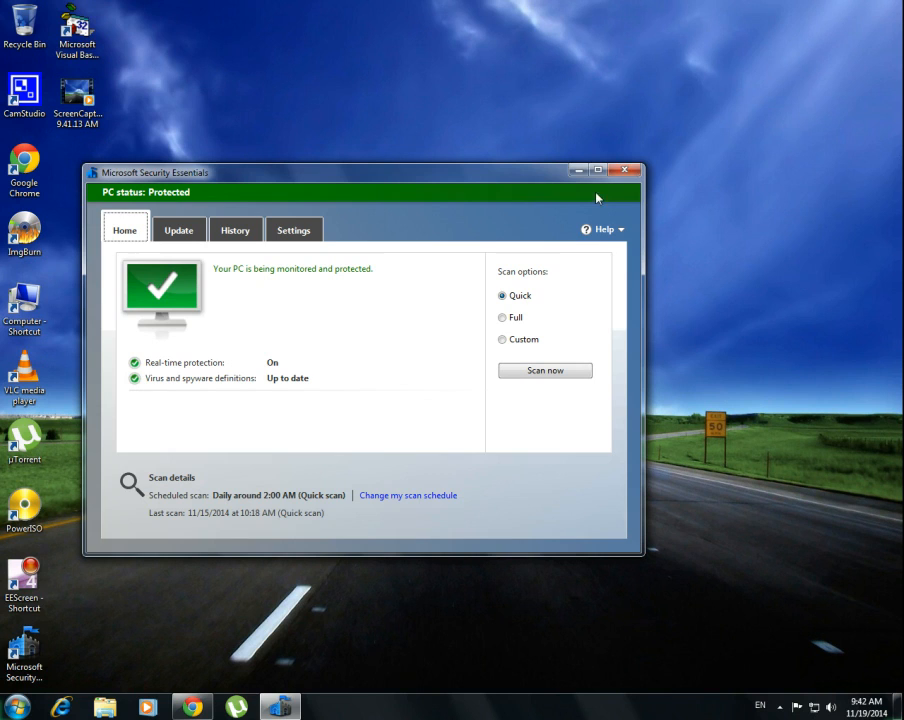
click(599, 170)
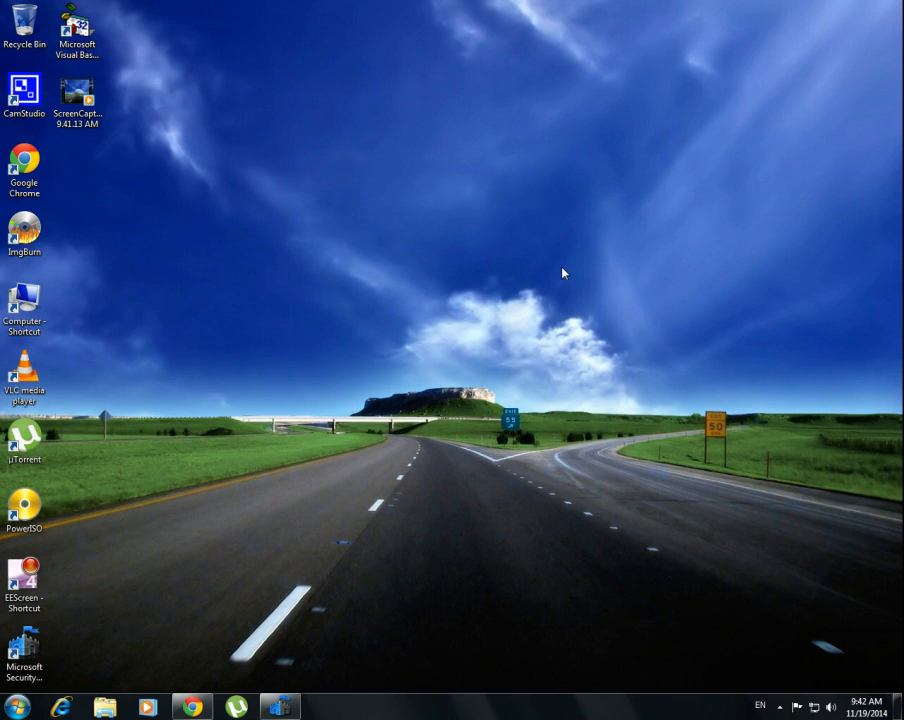
- Open Computer and run Disk Cleanup on Local Disk (C:), confirming deletion
click(24, 308)
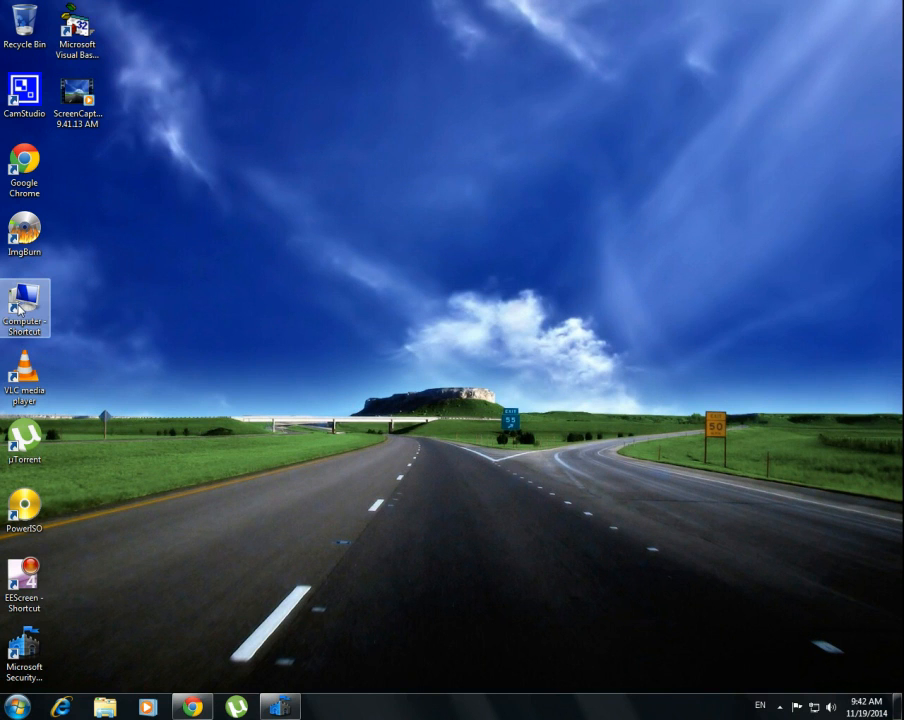
double_click(24, 307)
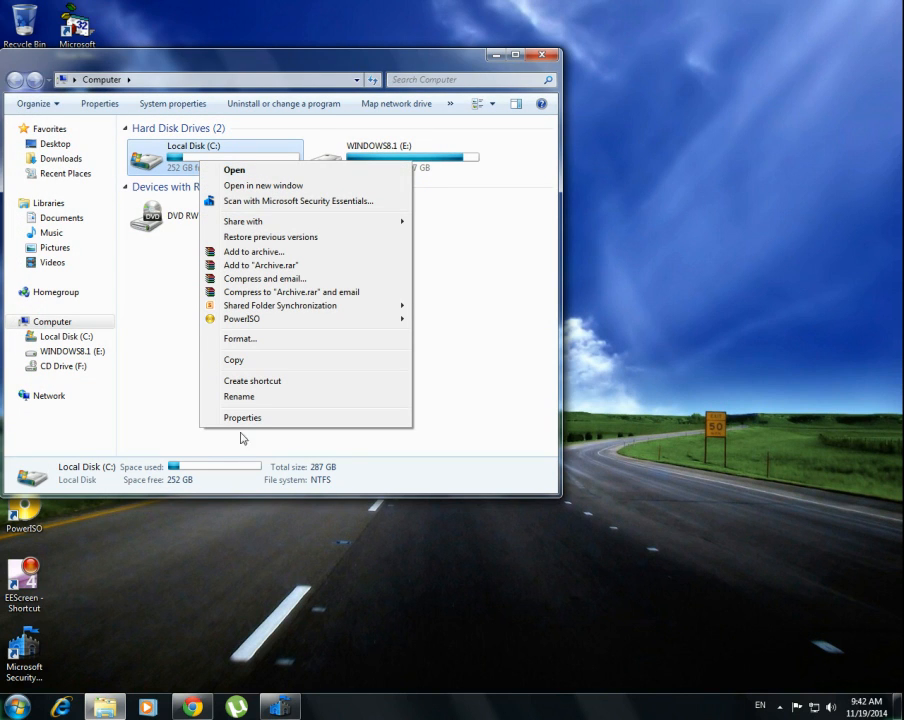
click(242, 417)
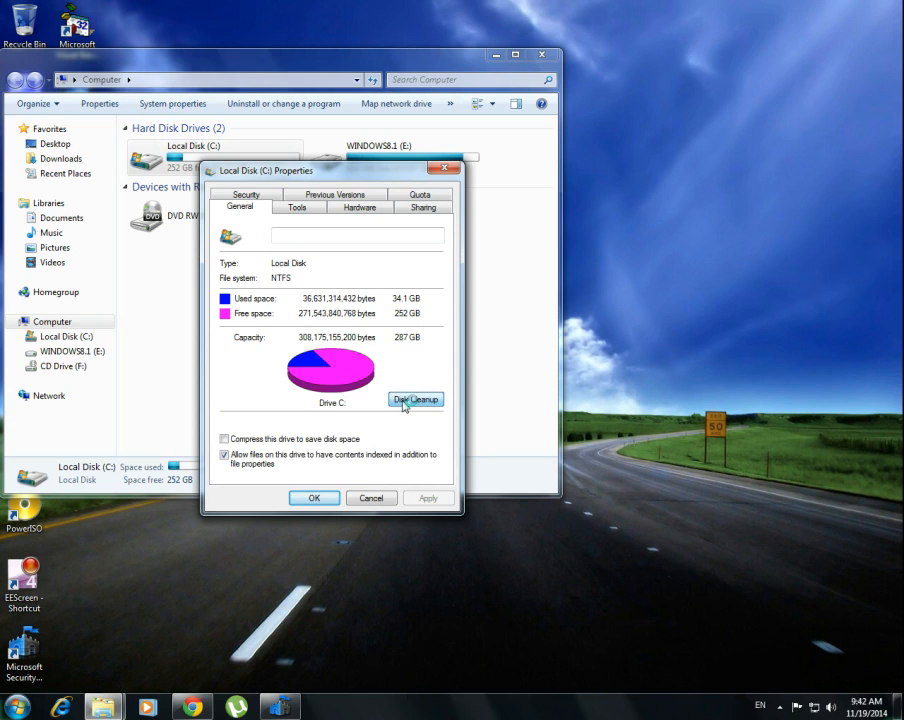
click(414, 399)
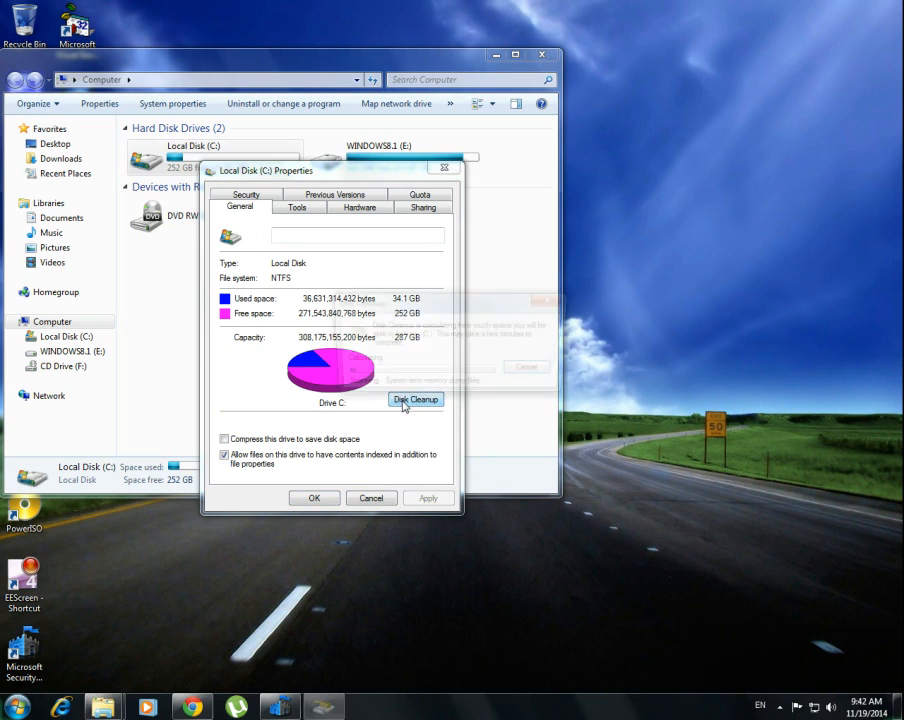
click(415, 400)
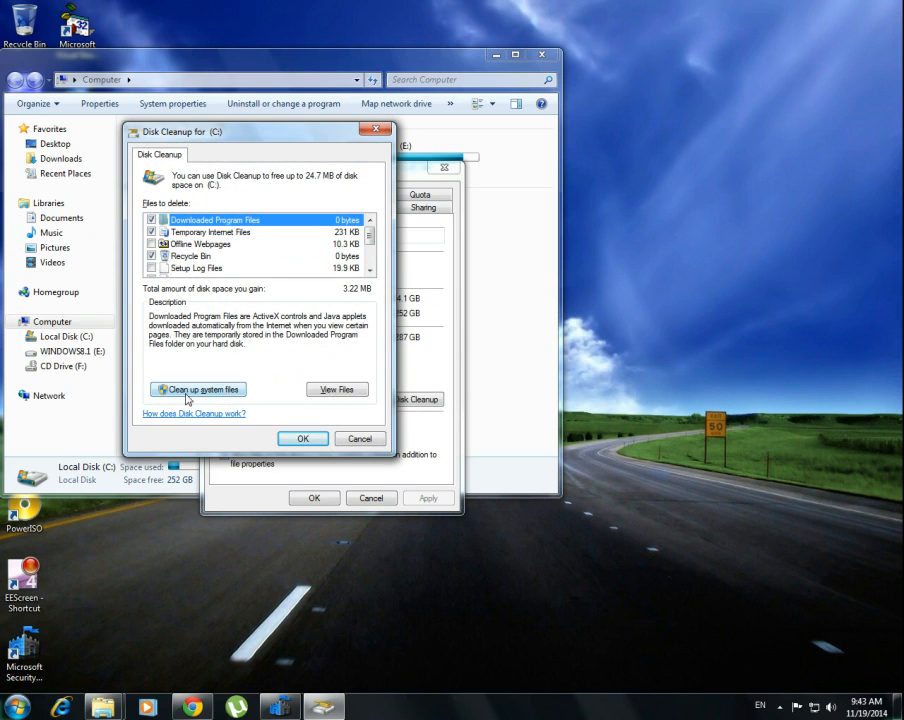
mouse_move(253, 391)
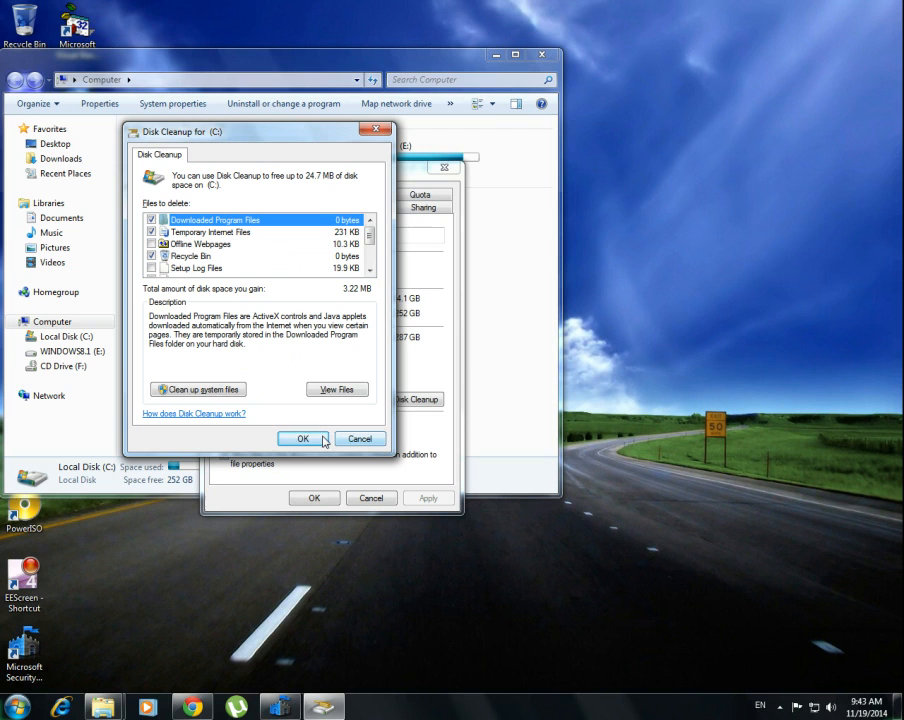
click(303, 438)
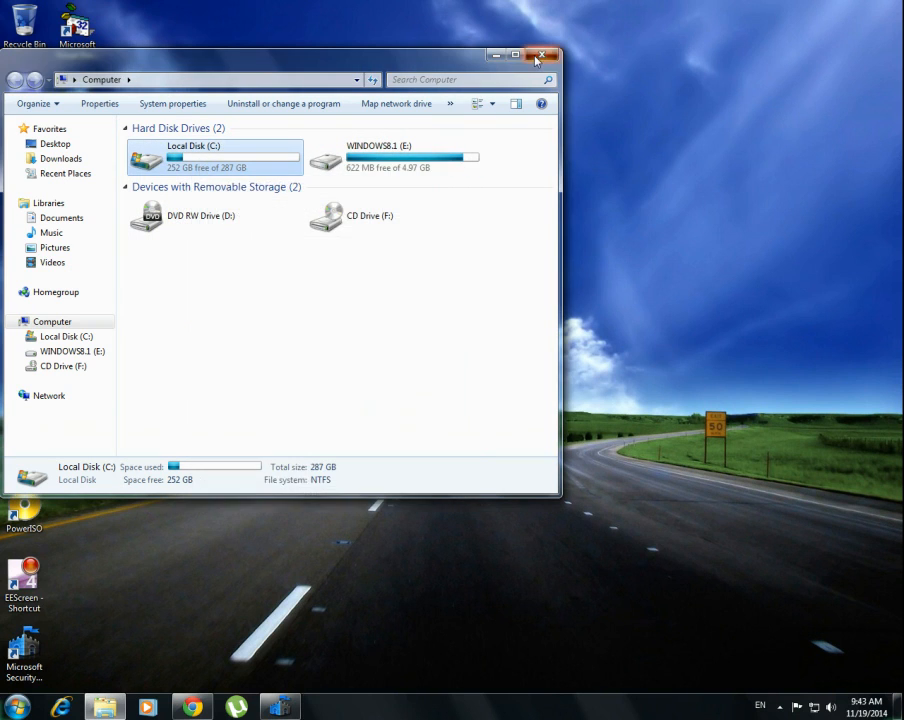
- Close the Computer window and open the %temp% folder from Run
click(542, 55)
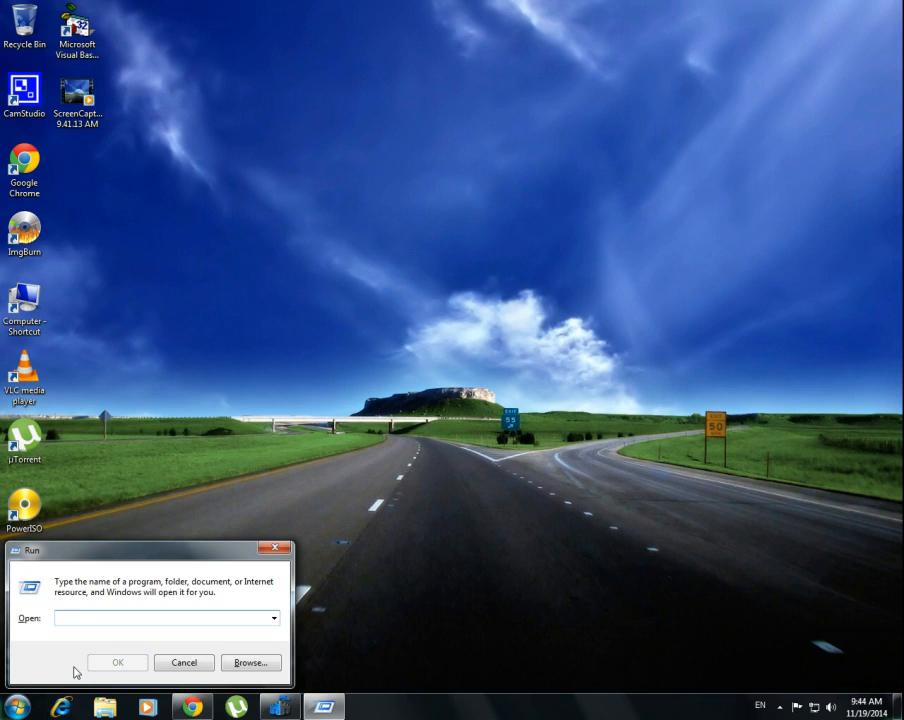
text(%)
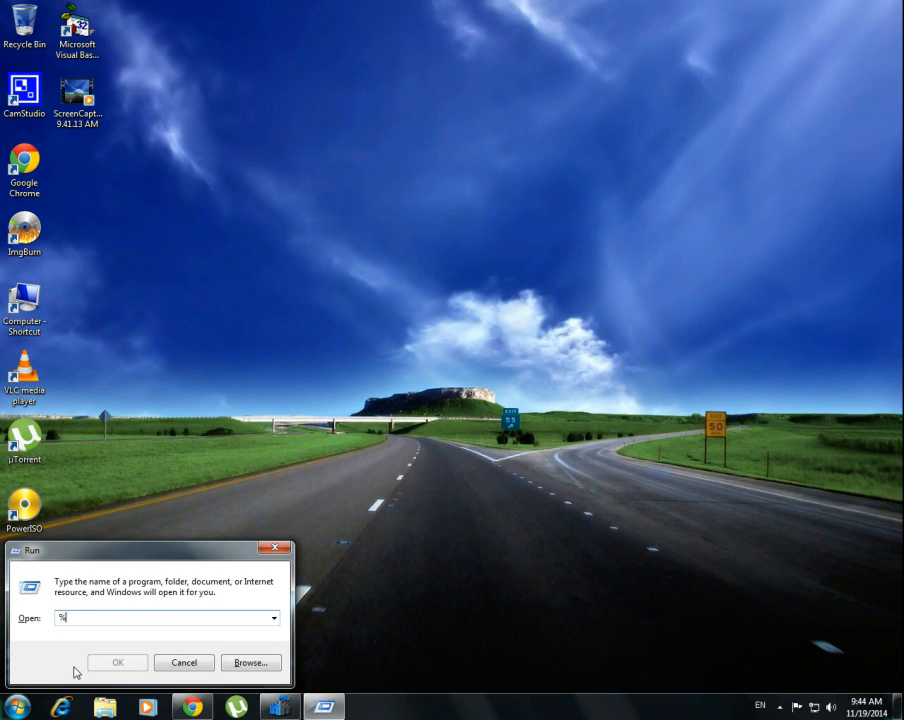
text(TEM)
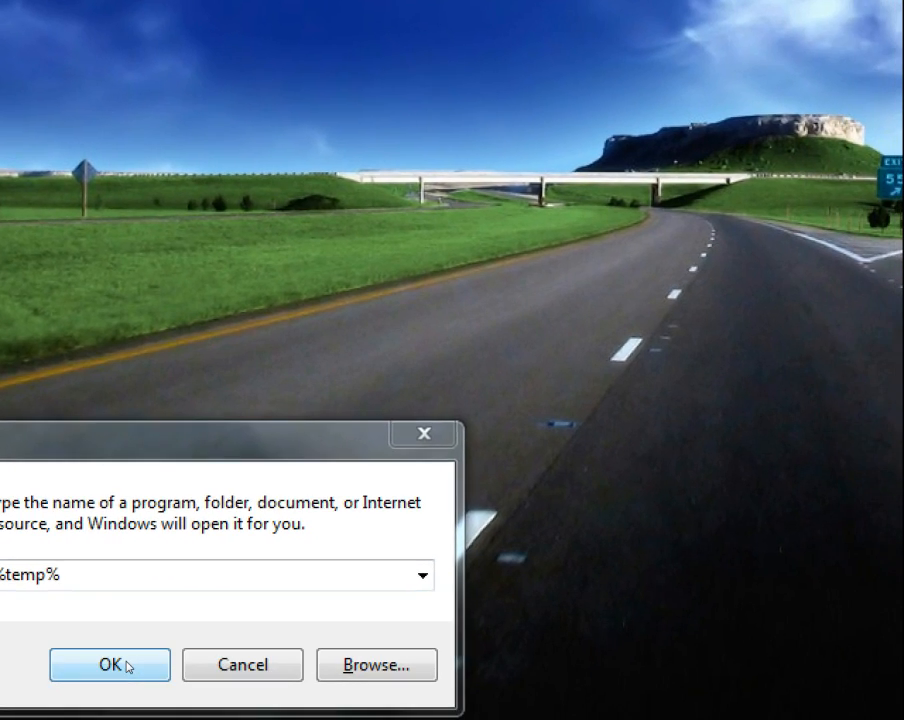
click(109, 664)
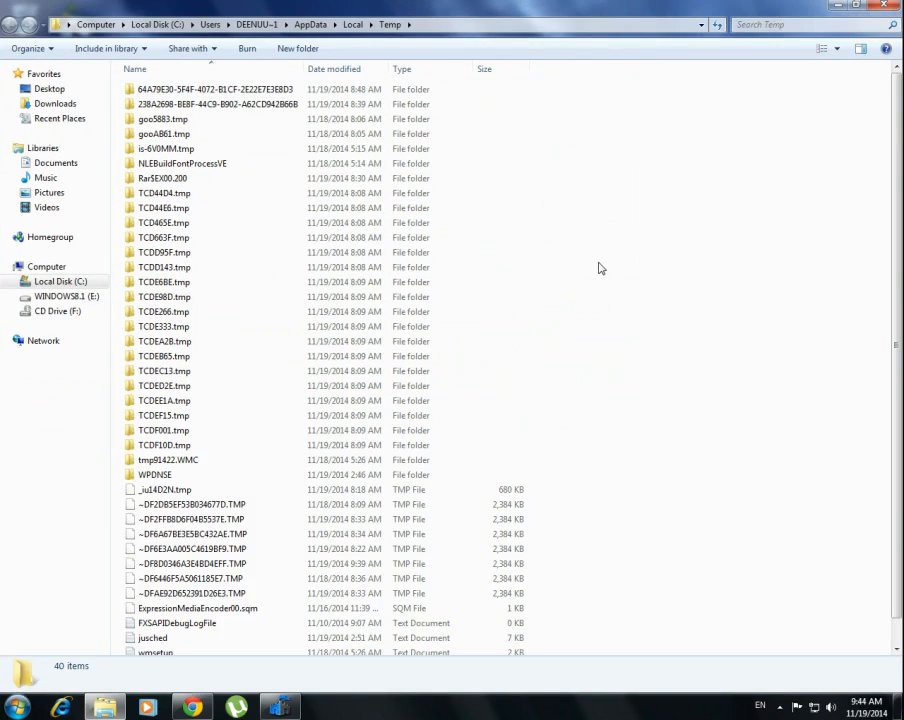
- Select all temporary files with Ctrl+A and delete them to the Recycle Bin
key(ctrl+a)
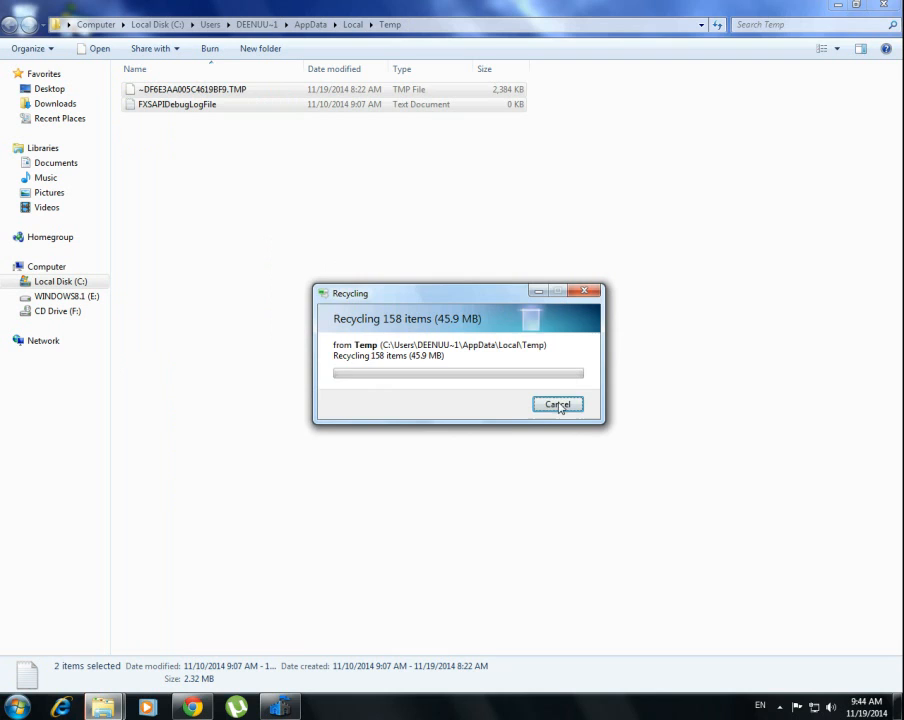
click(557, 404)
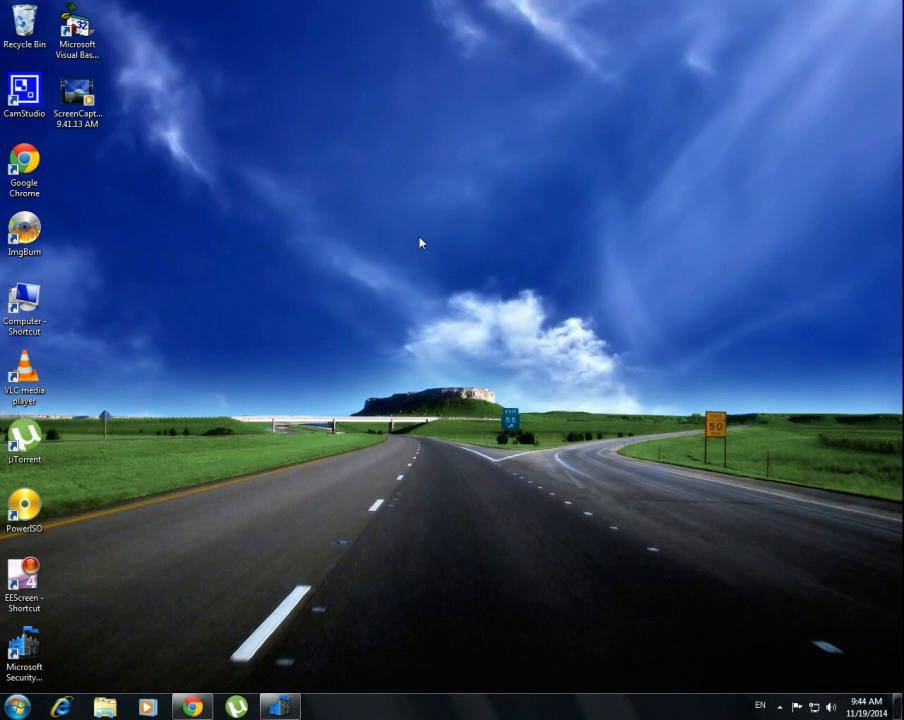
- Open the Prefetch folder from Run, dismissing the error from the misspelled first try
click(16, 707)
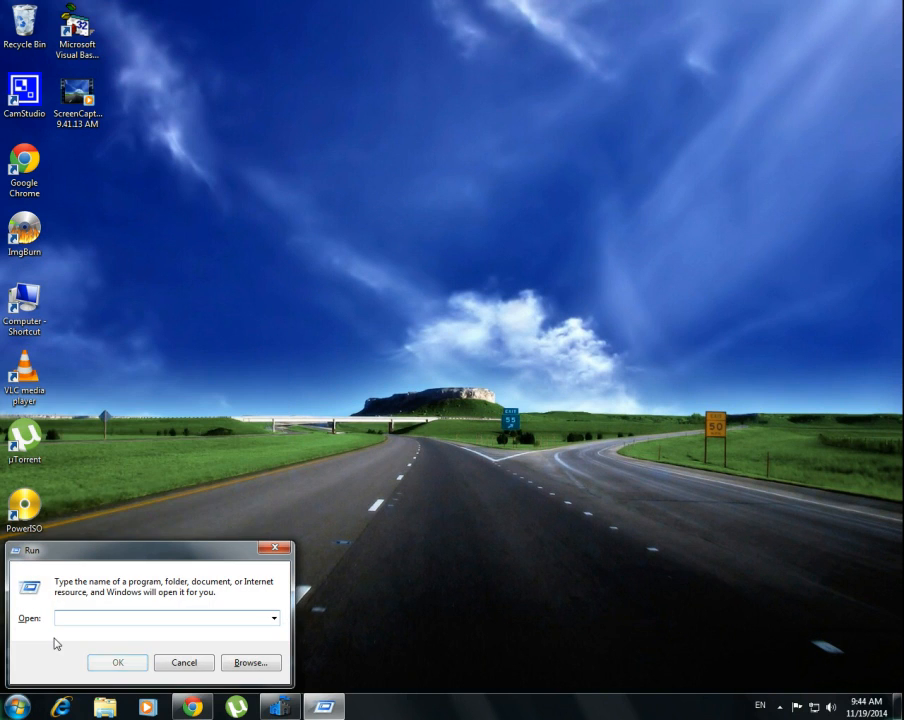
text(prefecth)
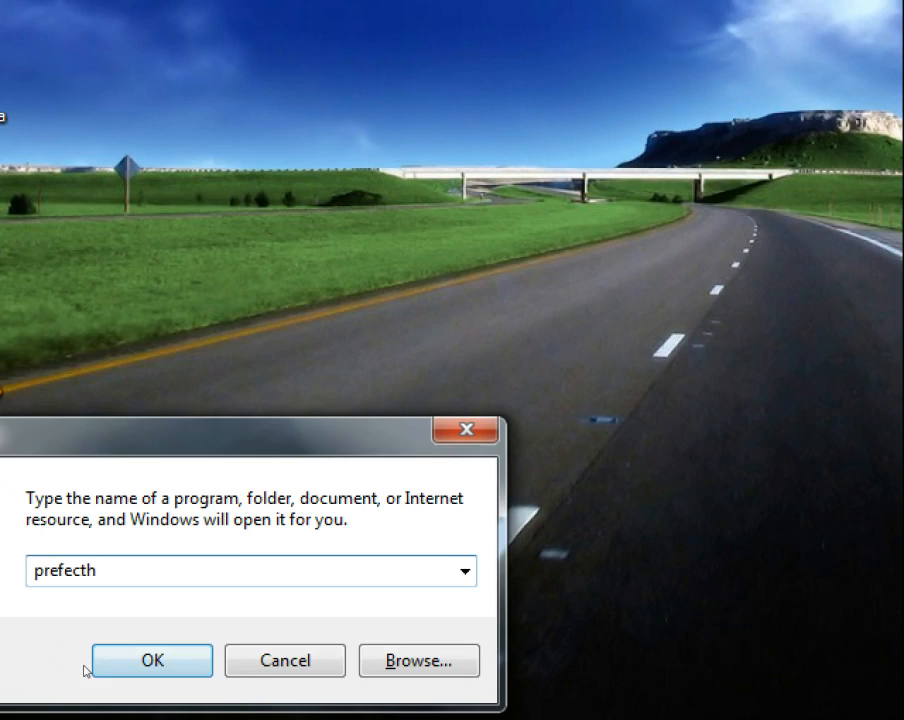
click(151, 660)
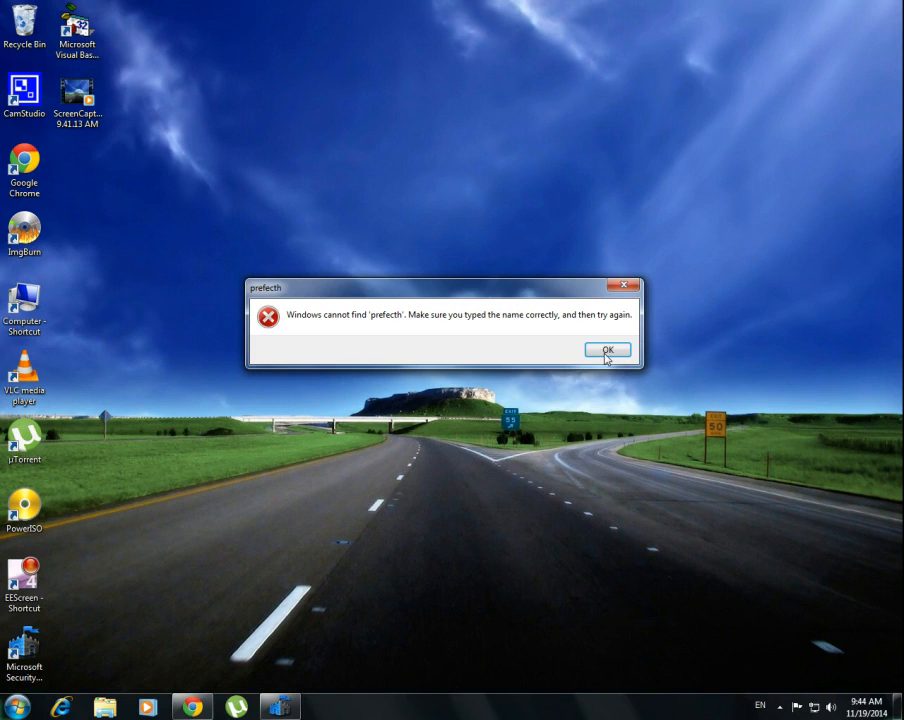
click(607, 350)
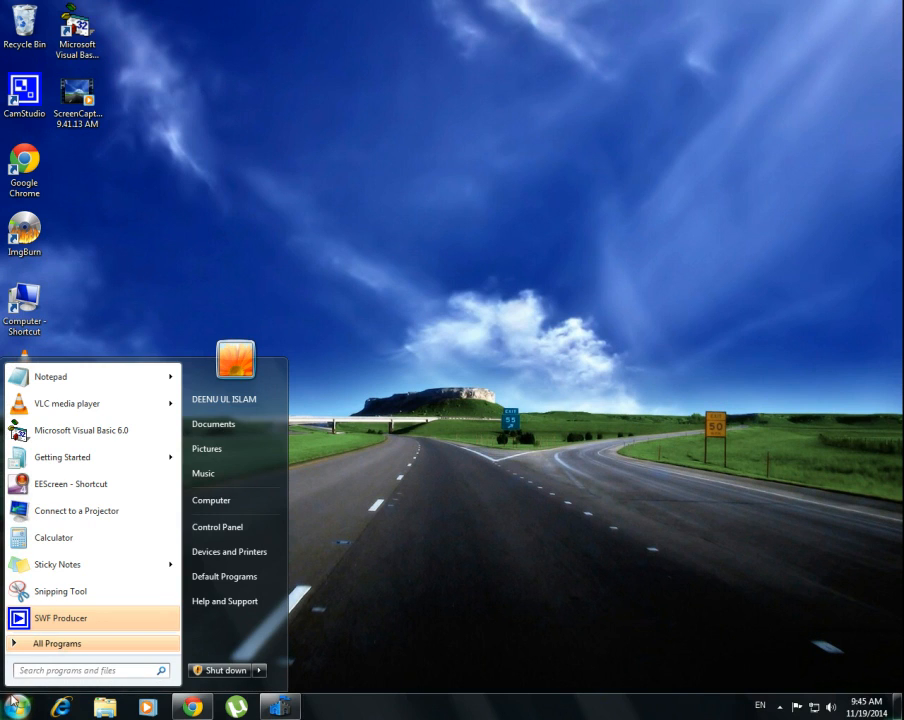
text(run)
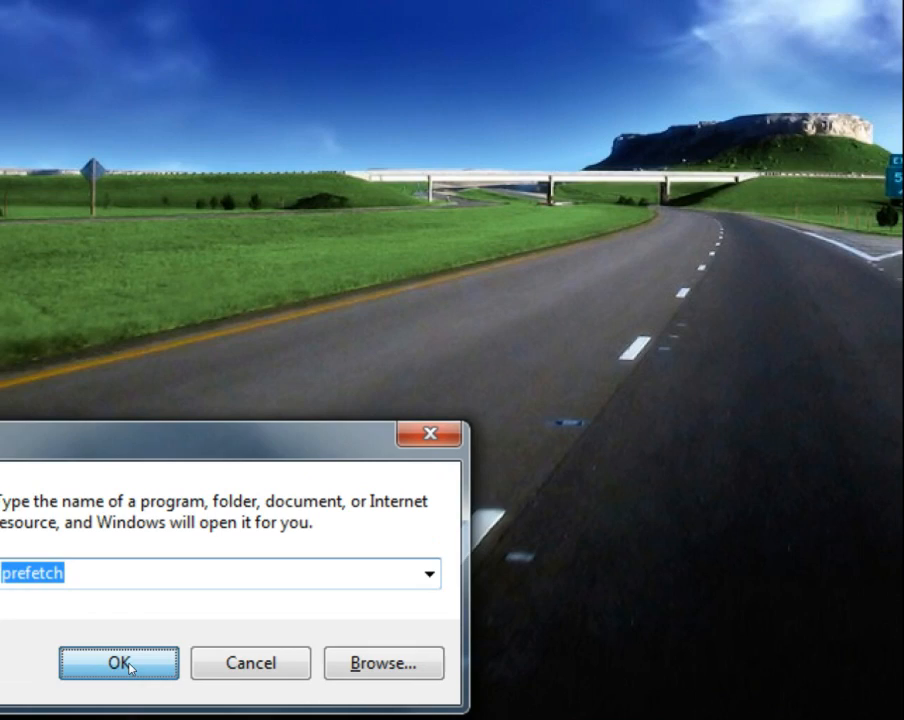
click(117, 662)
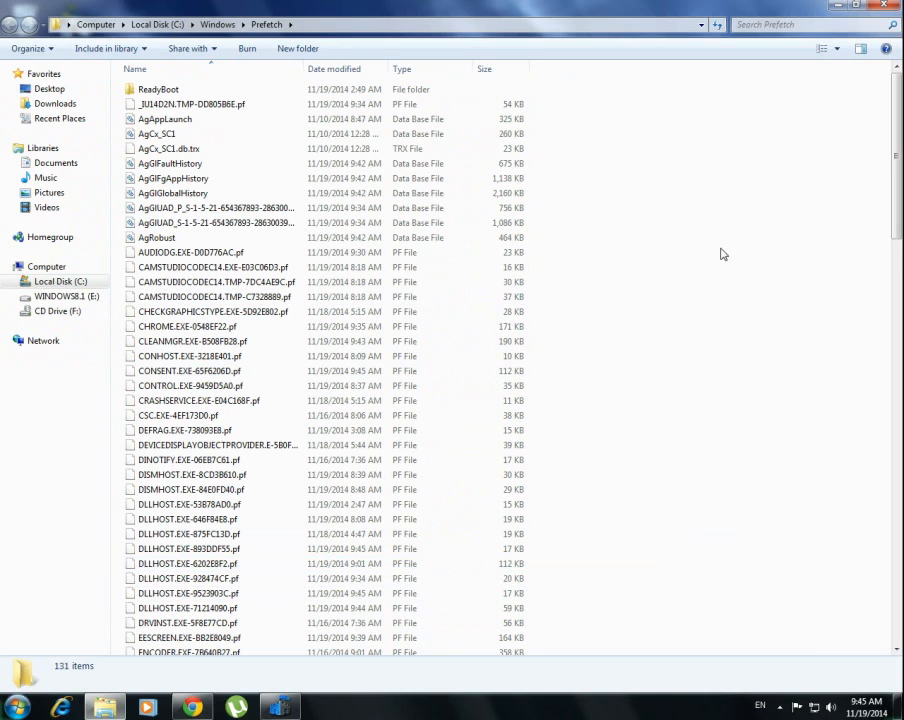
mouse_move(700, 390)
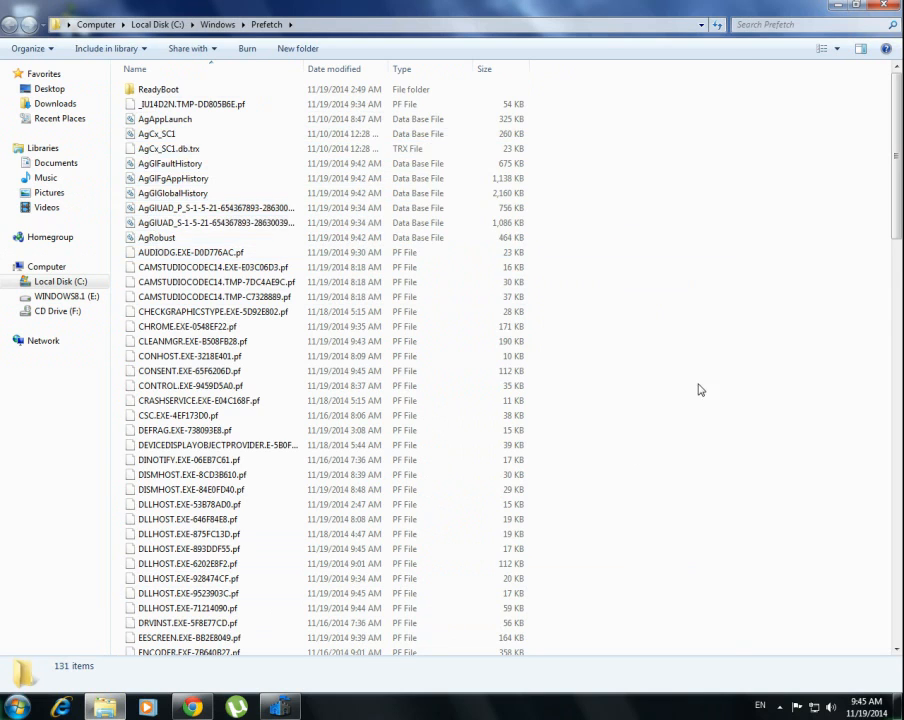
- Select the Prefetch files, close the folder, and empty the Recycle Bin
key(ctrl+a)
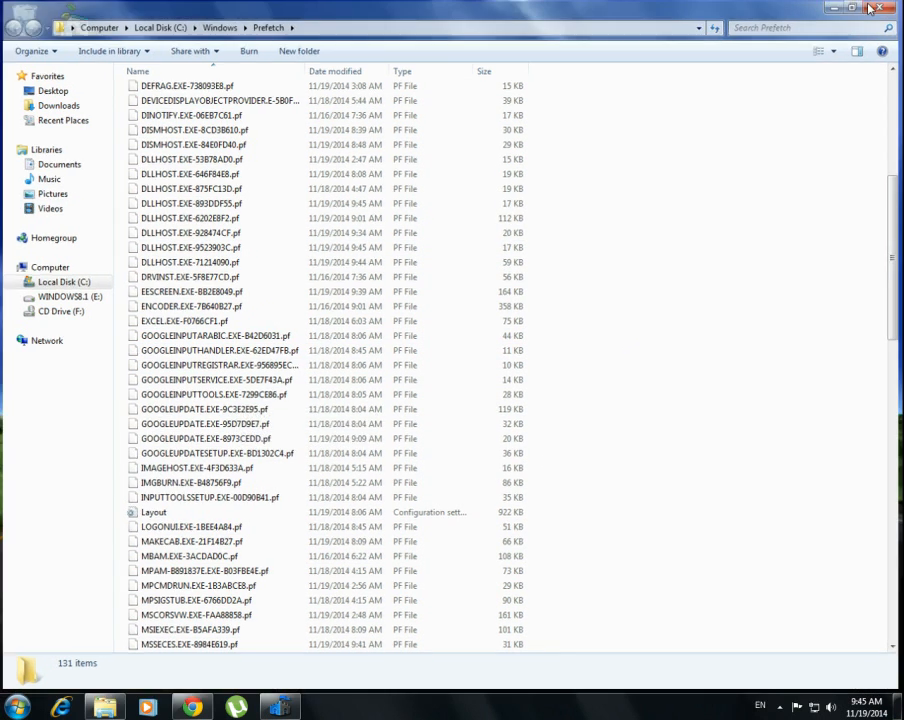
click(869, 8)
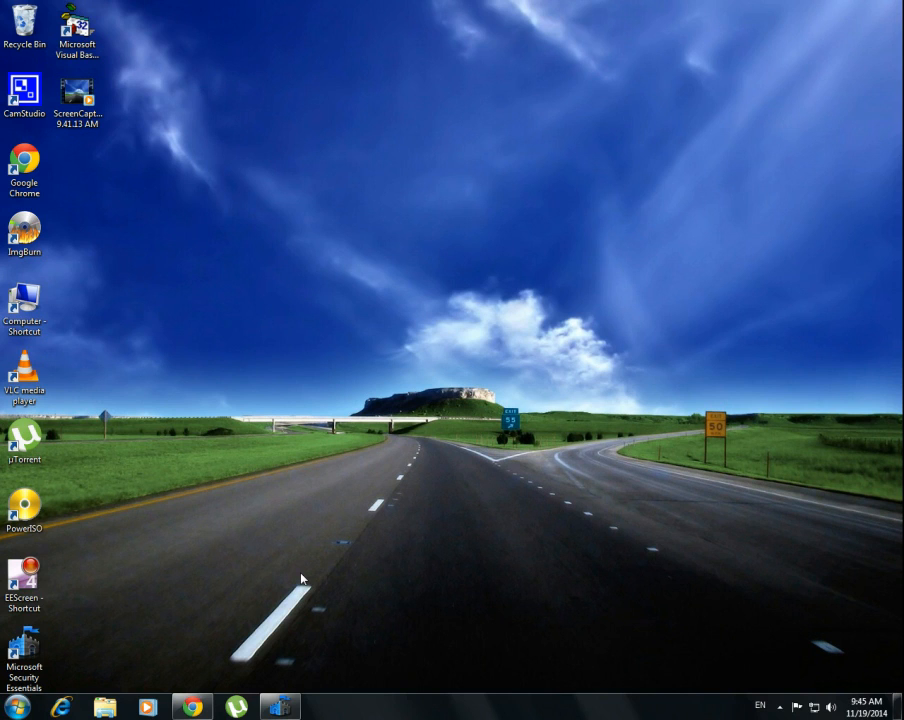
right_click(24, 25)
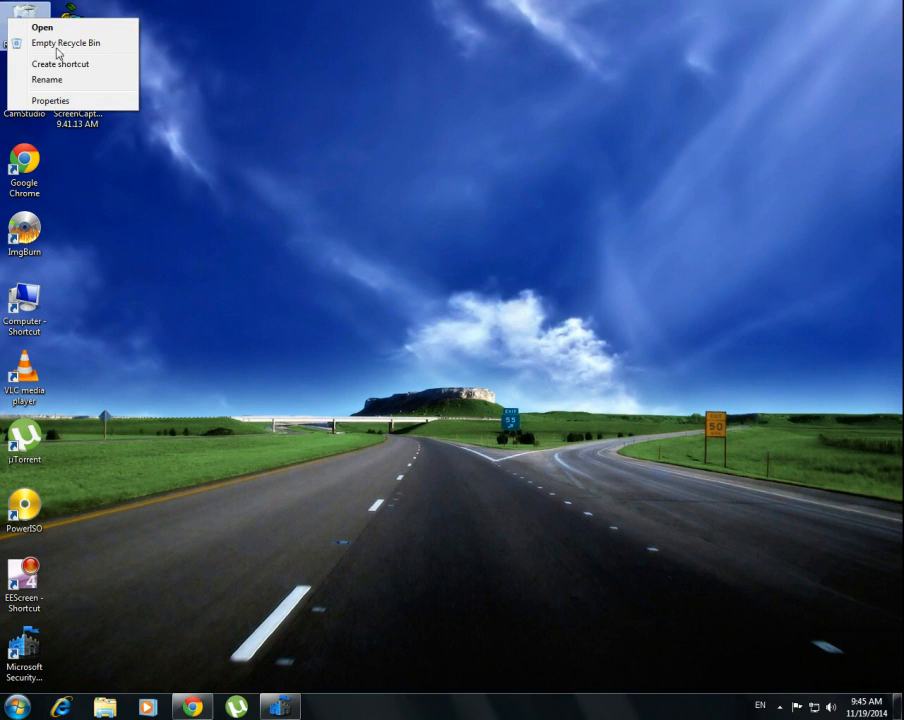
click(508, 376)
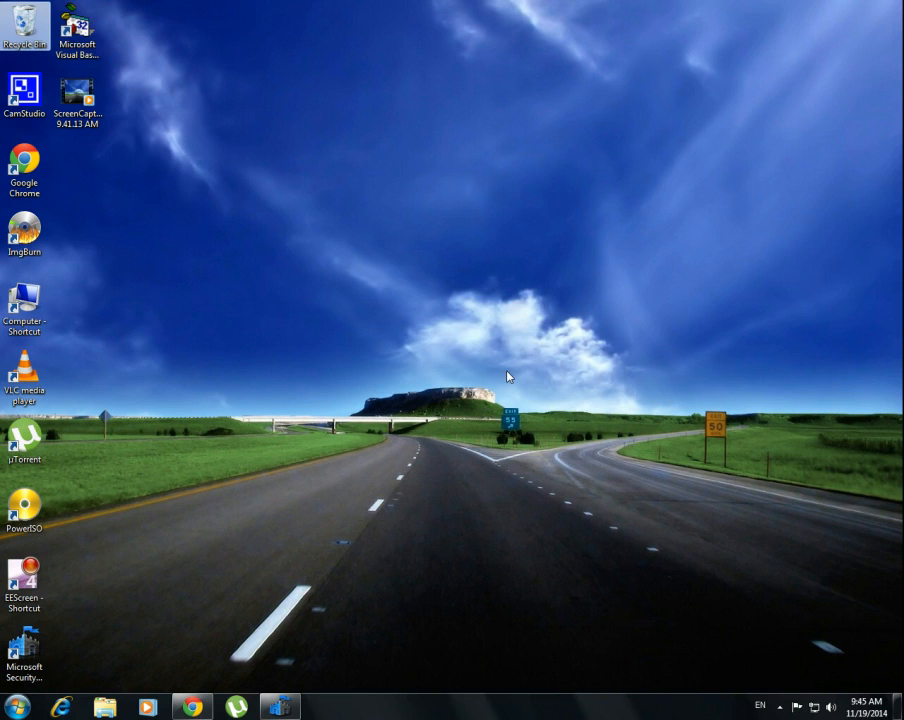